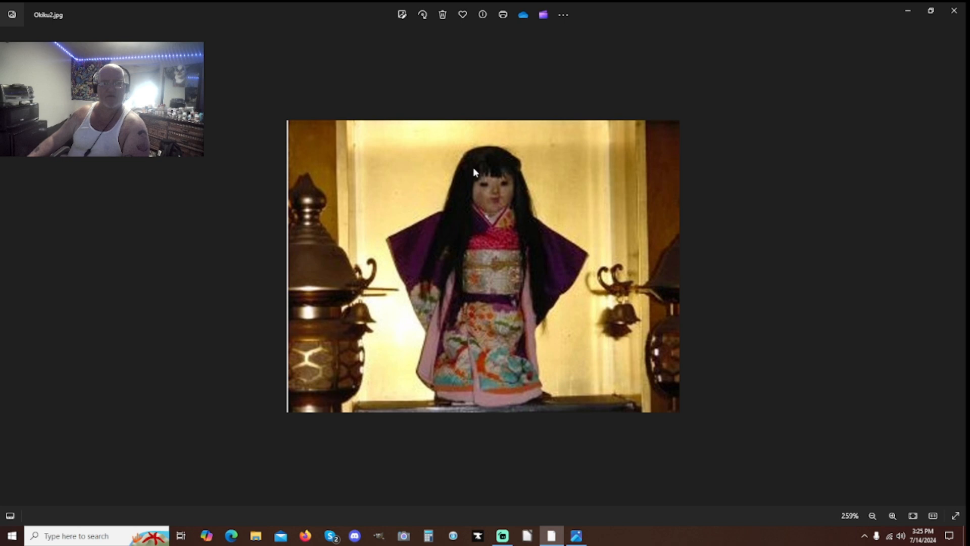
pyautogui.moveTo(484, 212)
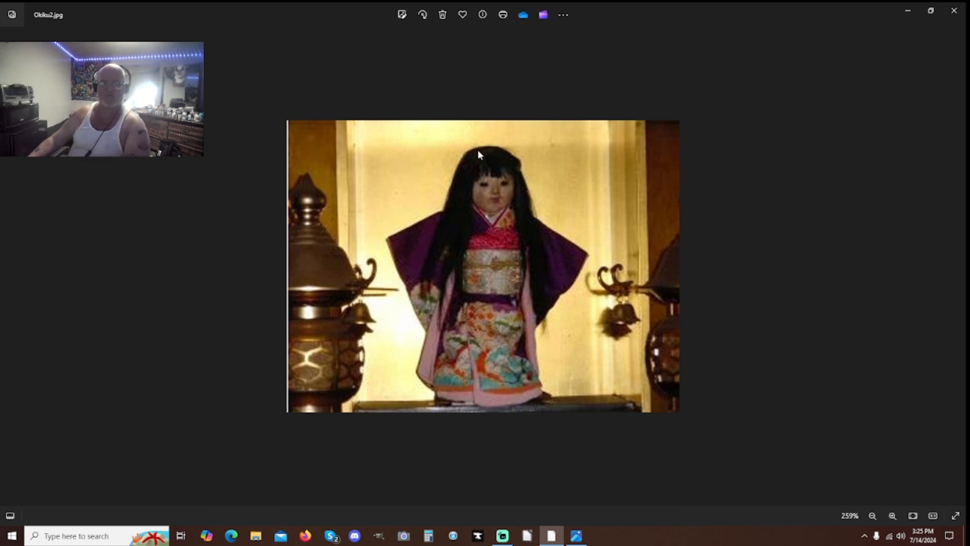
pyautogui.moveTo(532, 175)
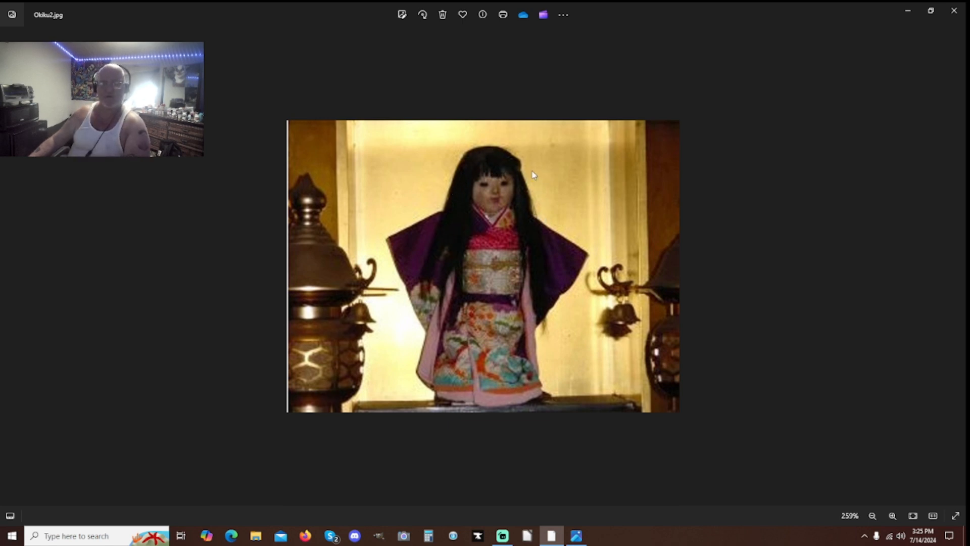
pyautogui.moveTo(534, 268)
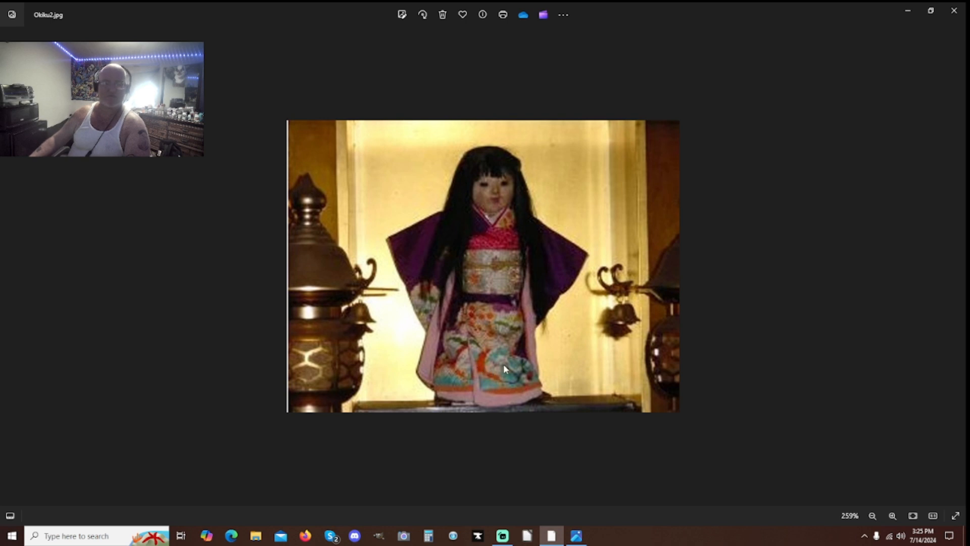
pyautogui.moveTo(477, 369)
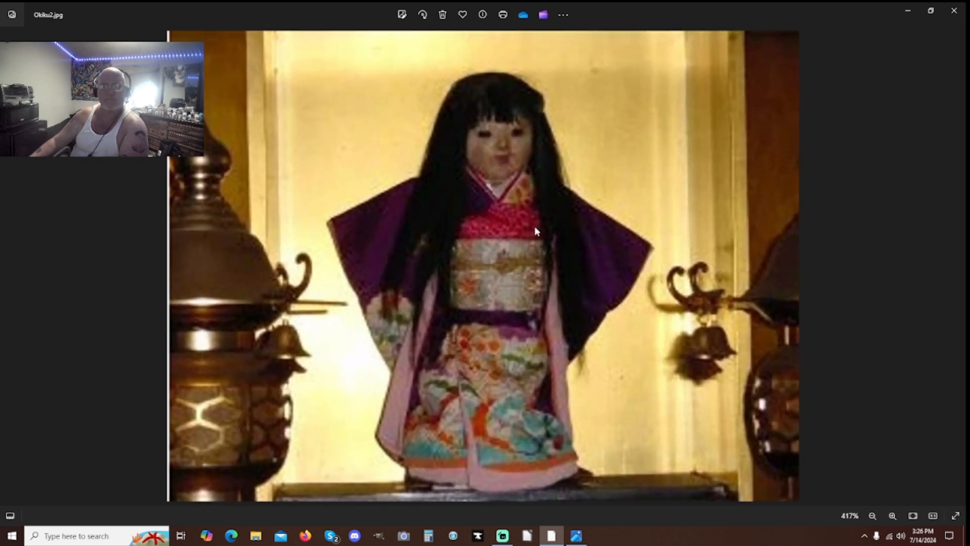
pyautogui.click(873, 515)
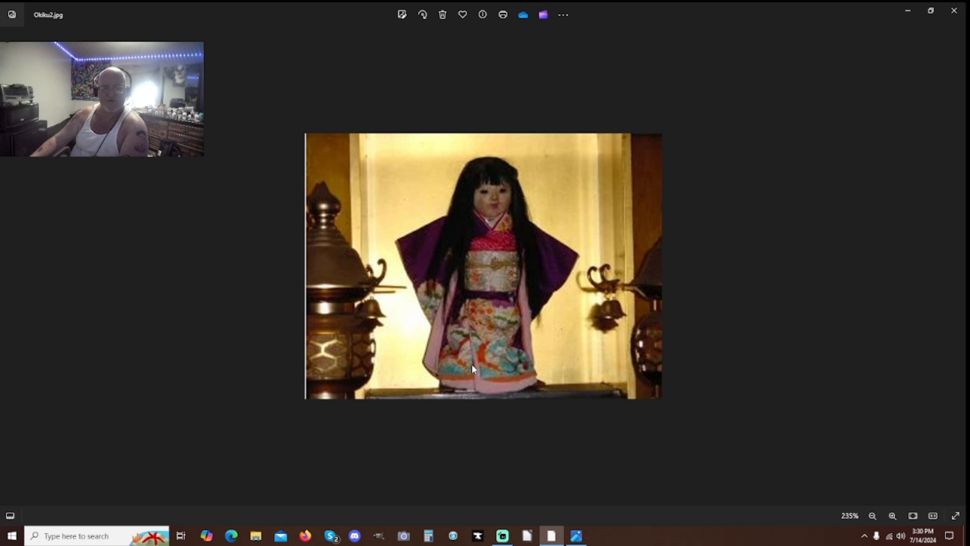
pyautogui.moveTo(515, 350)
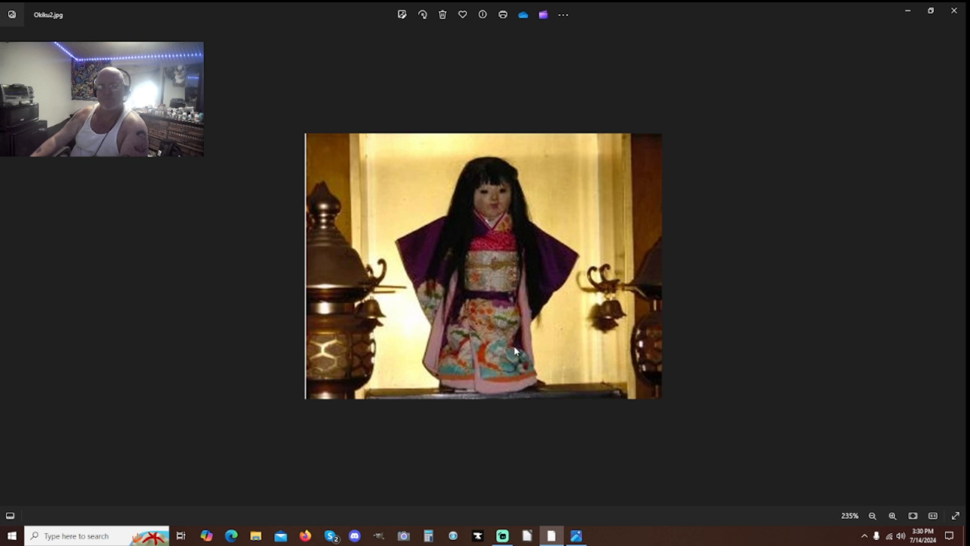
pyautogui.moveTo(574, 221)
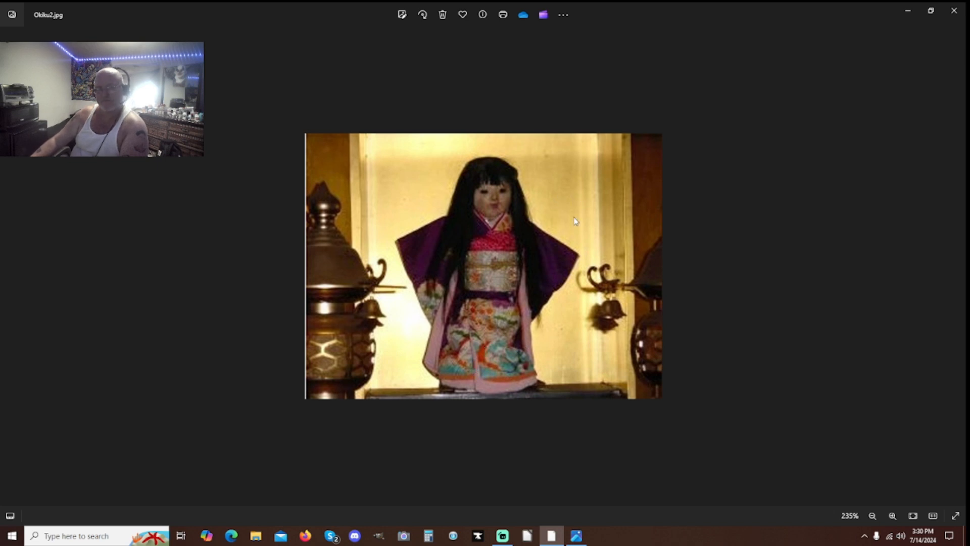
pyautogui.moveTo(520, 229)
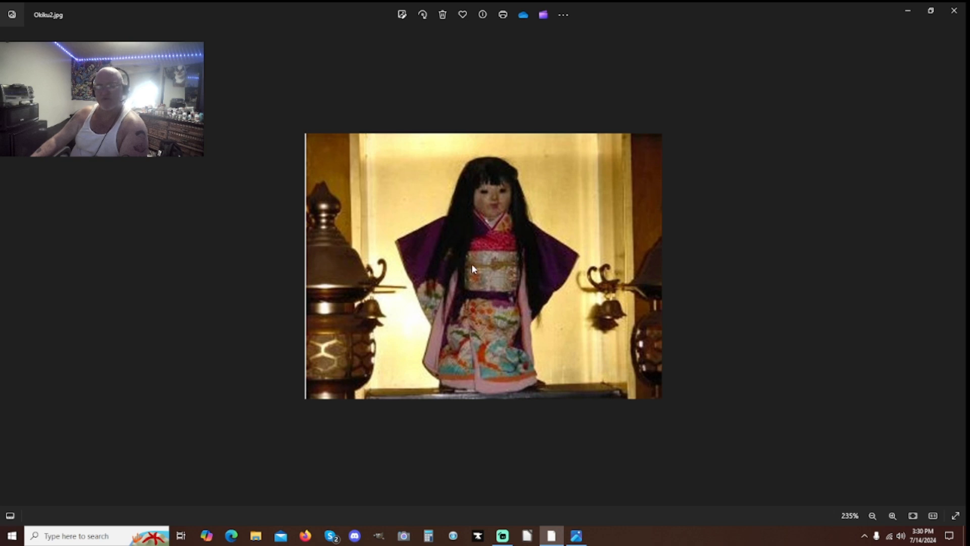
pyautogui.moveTo(487, 229)
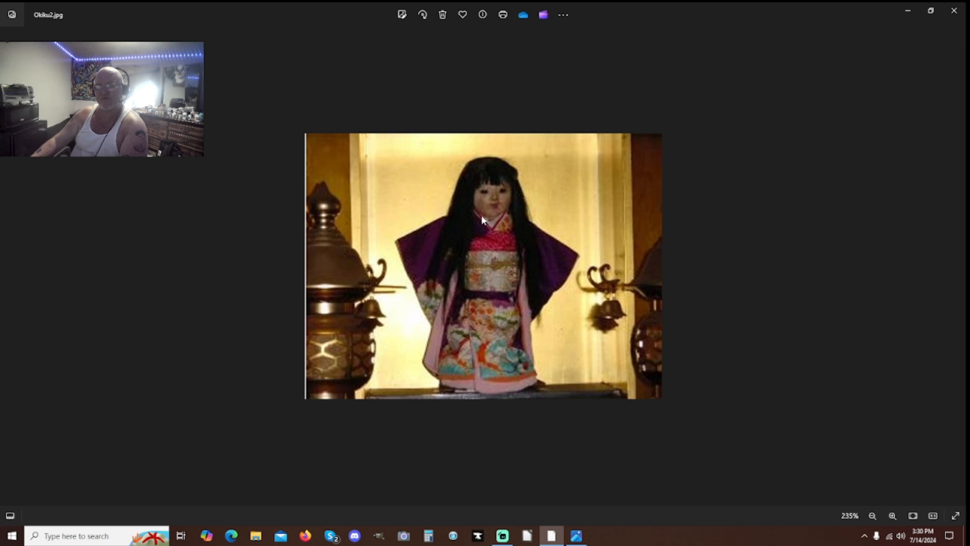
pyautogui.moveTo(521, 223)
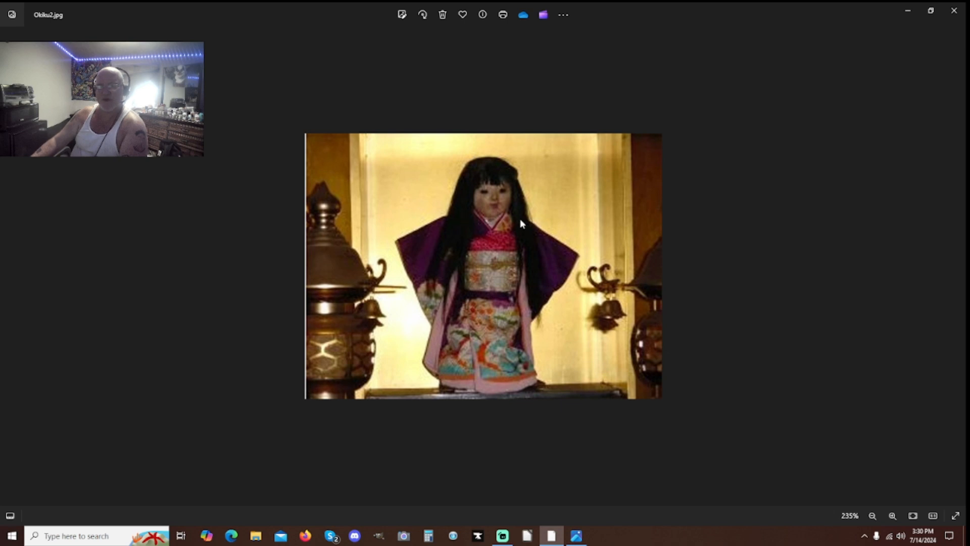
pyautogui.moveTo(525, 237)
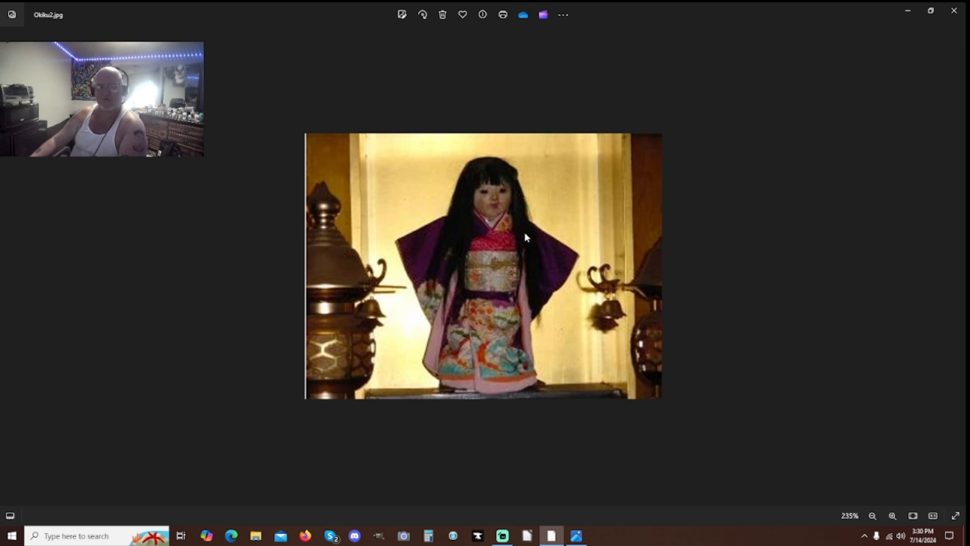
pyautogui.moveTo(564, 259)
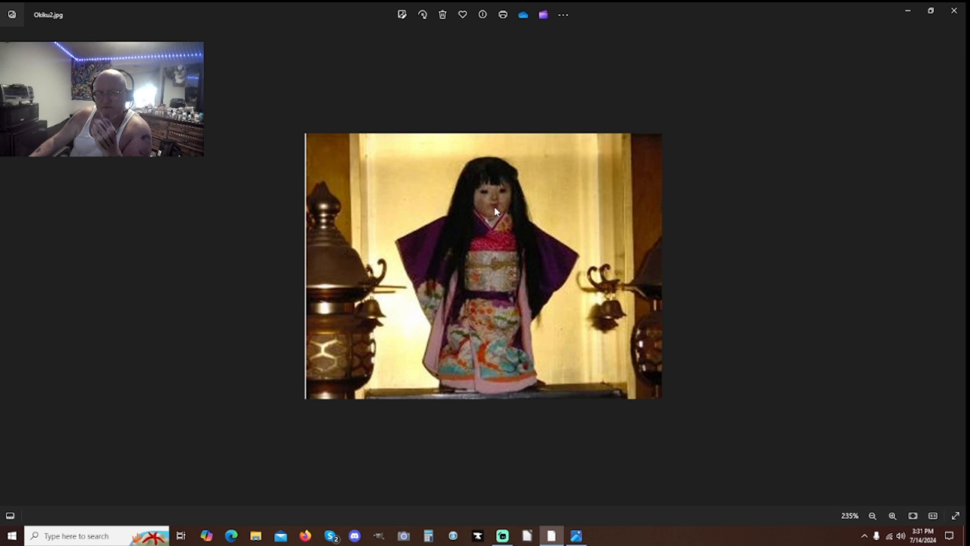
pyautogui.moveTo(771, 328)
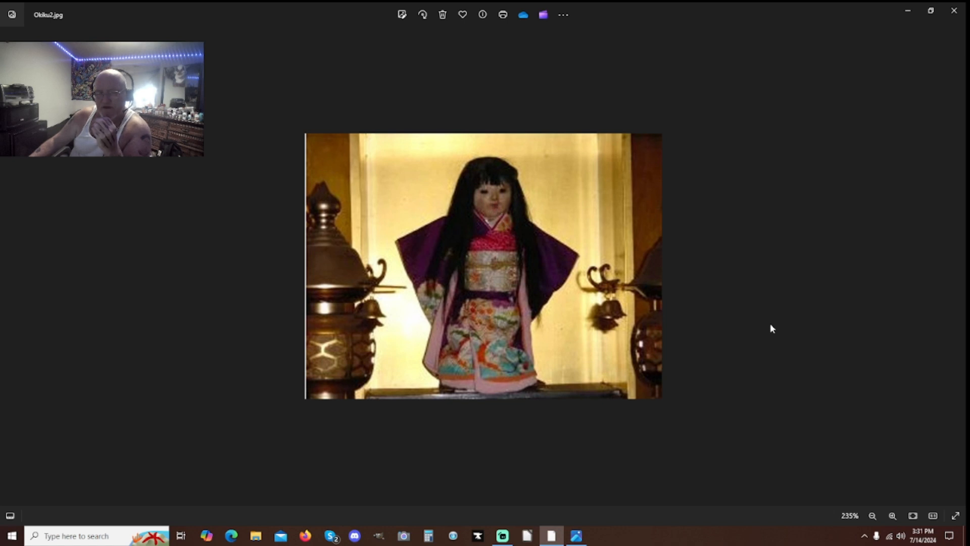